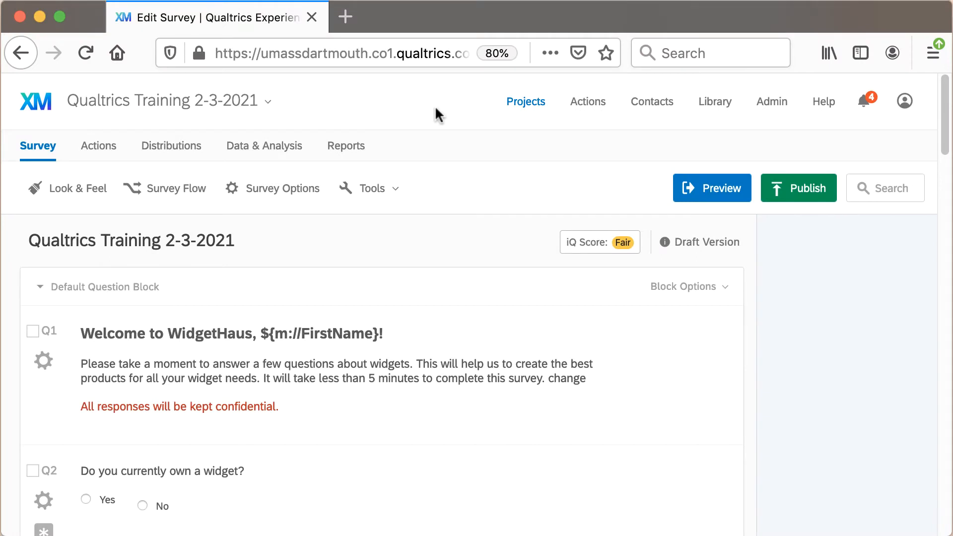
{"action": "mouse_move", "coordinate": [443, 106]}
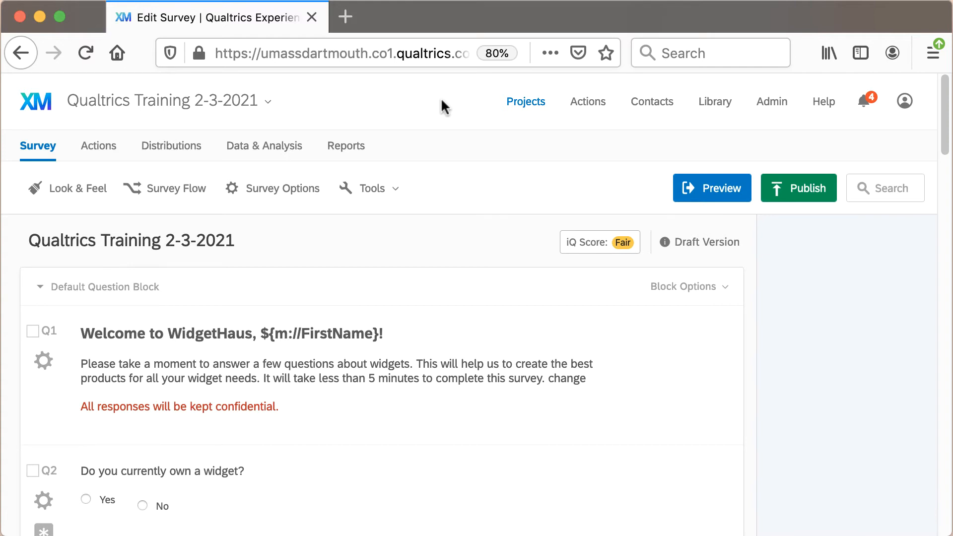
{"action": "mouse_move", "coordinate": [444, 105]}
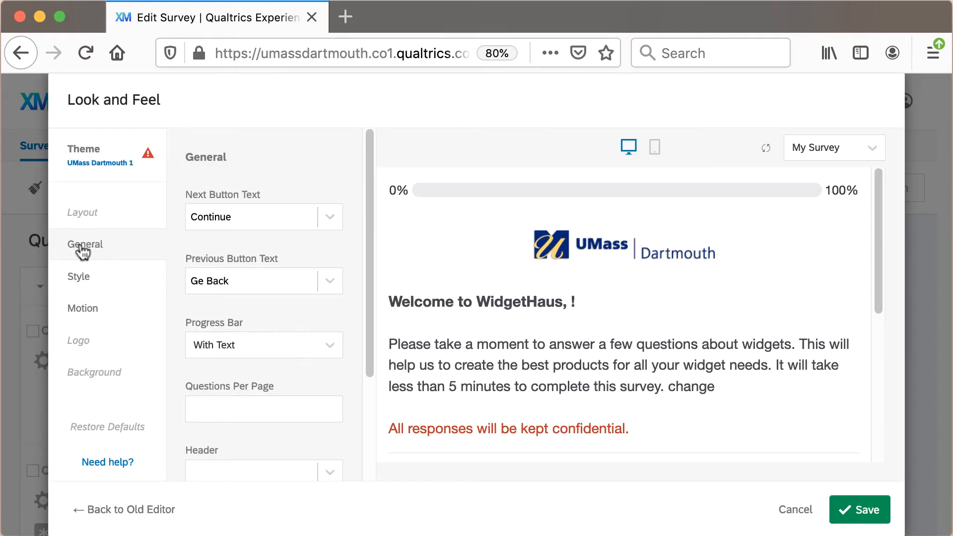
- Set Questions Per Page to 4 in Look & Feel General settings and save
{"action": "scroll", "scroll_direction": "down", "scroll_amount": 3}
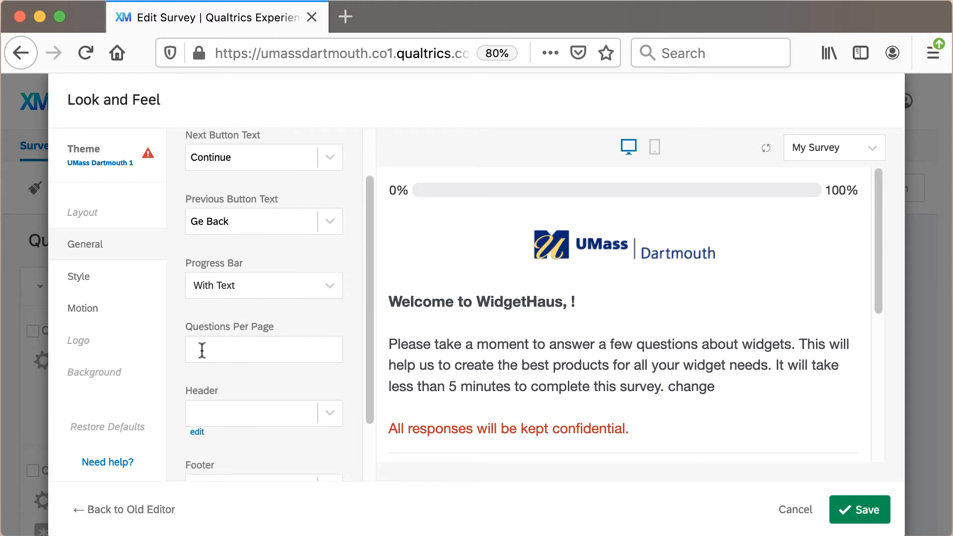
{"action": "mouse_move", "coordinate": [248, 349]}
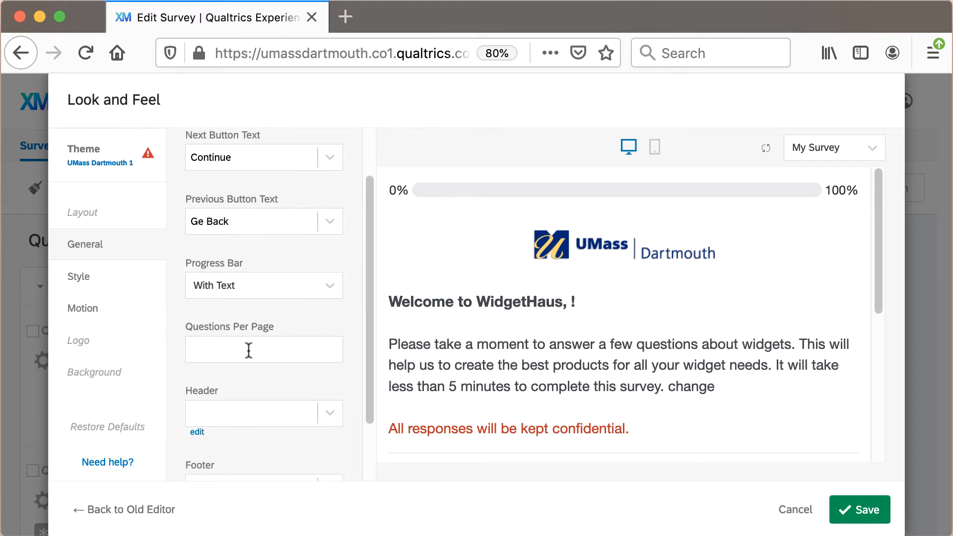
{"action": "left_click", "coordinate": [264, 349]}
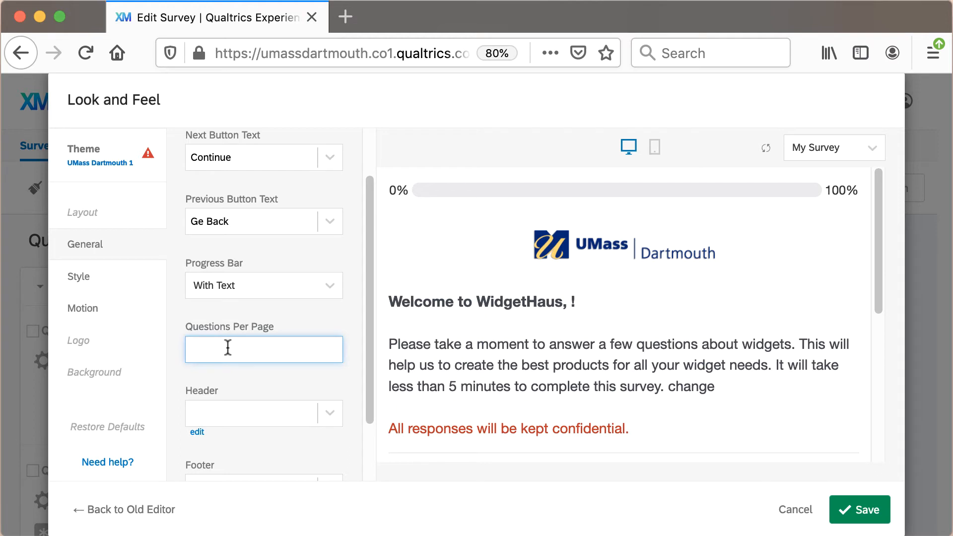
{"action": "type", "text": "4"}
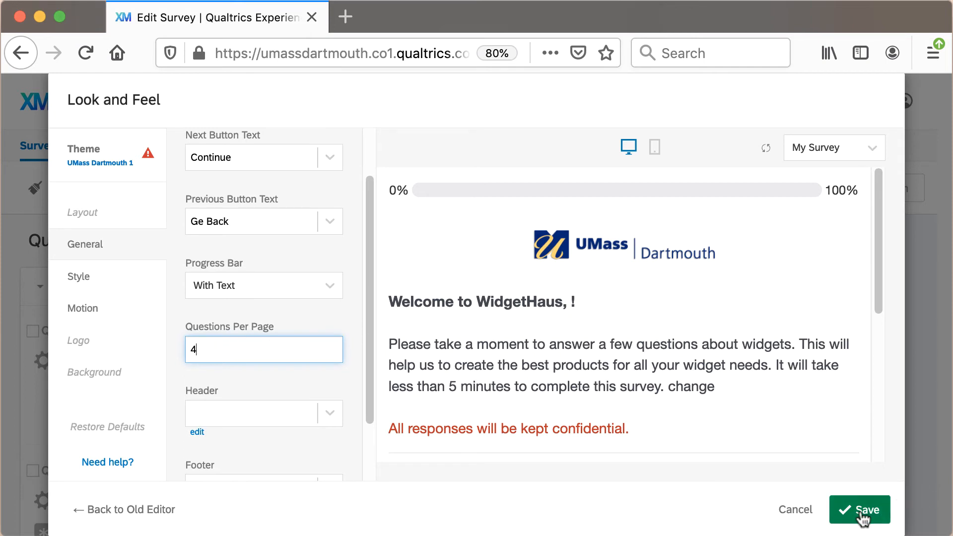
{"action": "left_click", "coordinate": [859, 509]}
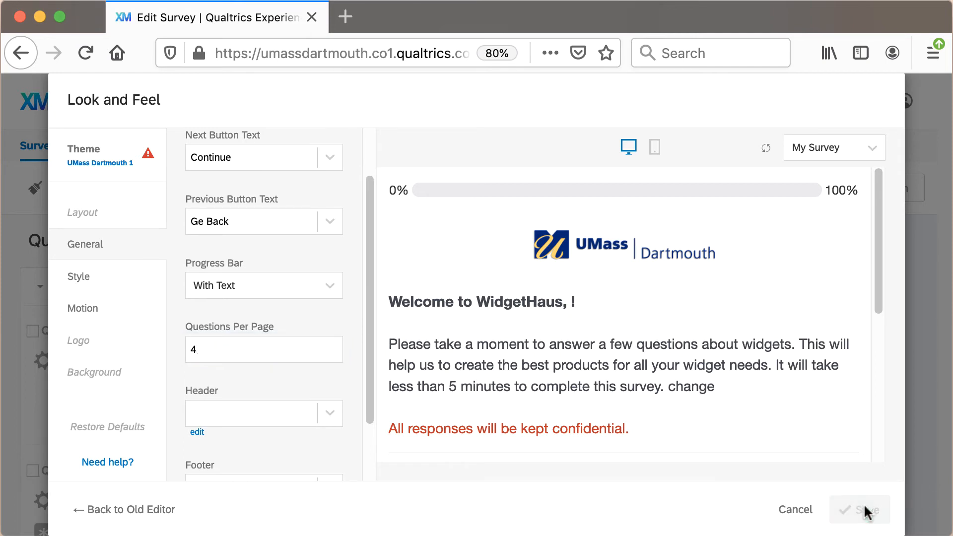
- Close the Look and Feel dialog and scroll the survey editor down to Q7
{"action": "left_click", "coordinate": [859, 509]}
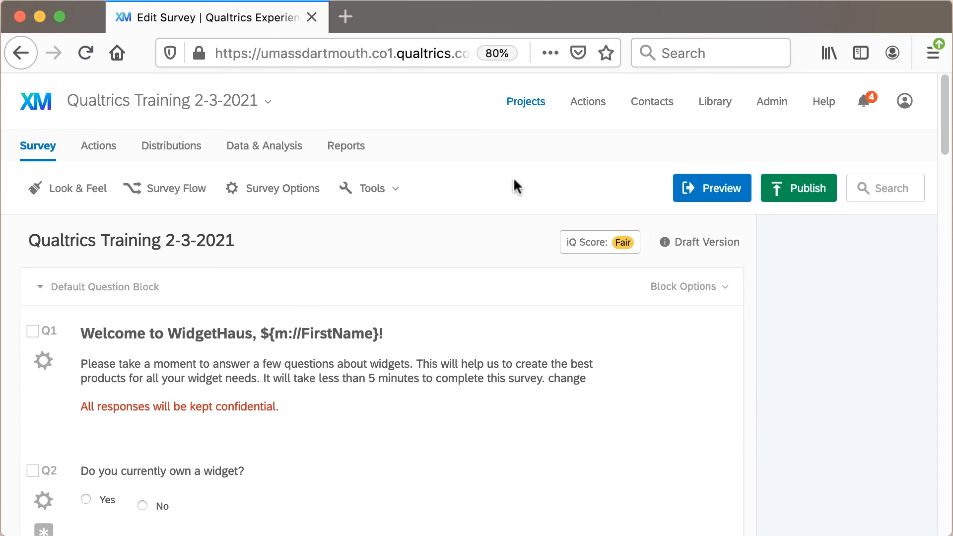
{"action": "mouse_move", "coordinate": [482, 255]}
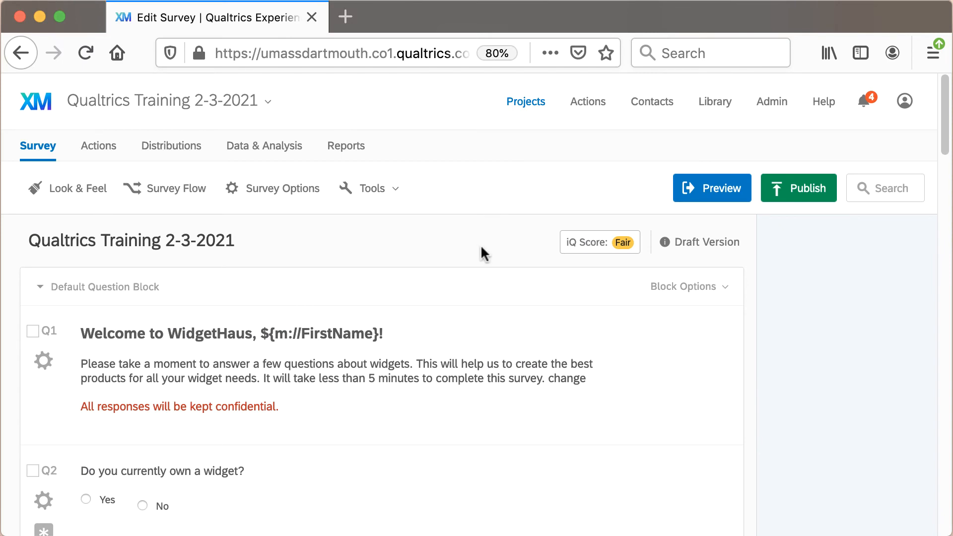
{"action": "scroll", "scroll_direction": "down", "scroll_amount": 3}
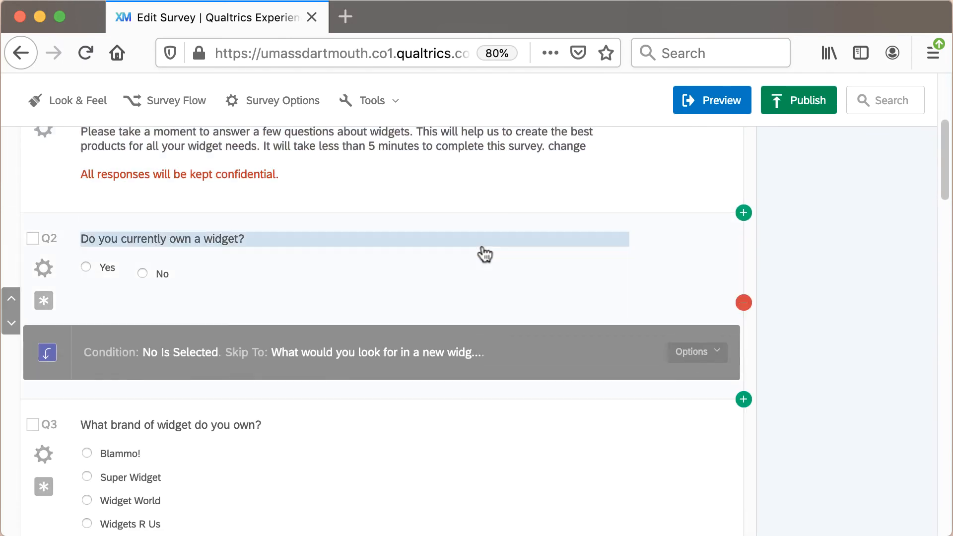
{"action": "scroll", "scroll_direction": "down", "scroll_amount": 3}
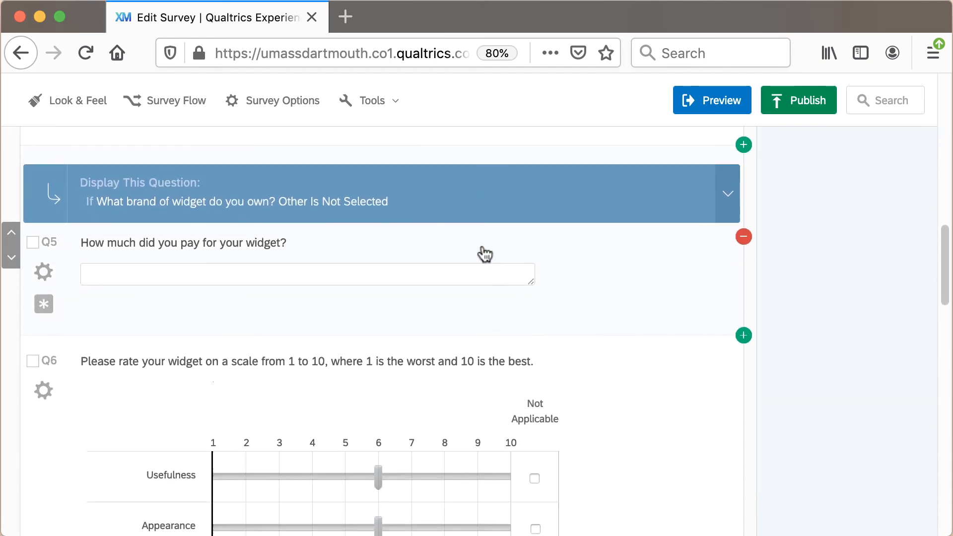
{"action": "scroll", "scroll_direction": "down", "scroll_amount": 3}
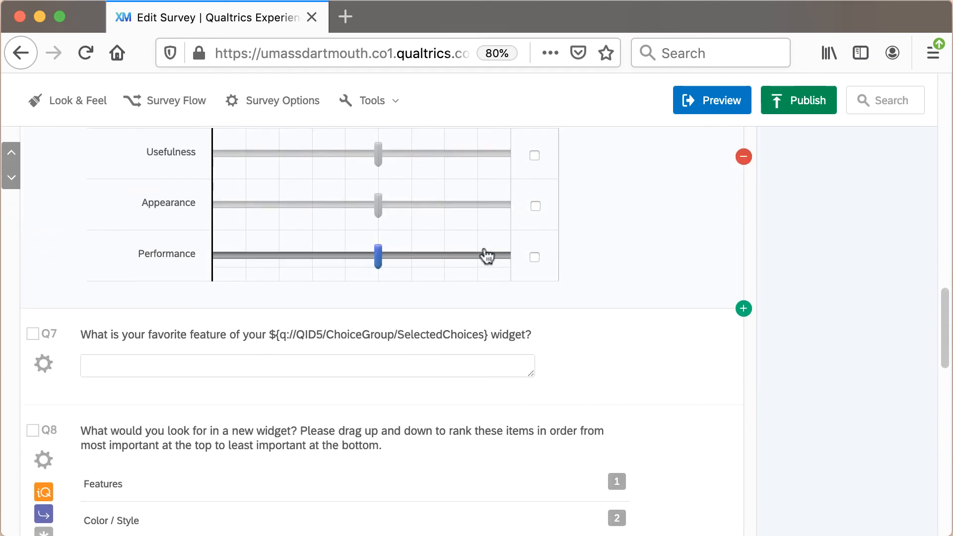
- Select Q7 and scroll its settings panel to the Add Page Break action
{"action": "left_click", "coordinate": [52, 335]}
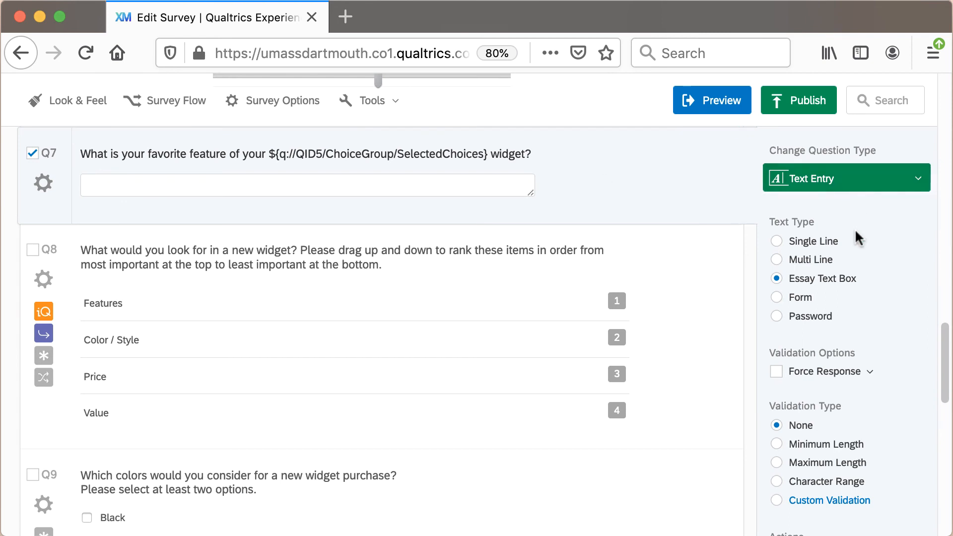
{"action": "scroll", "scroll_direction": "down", "scroll_amount": 3}
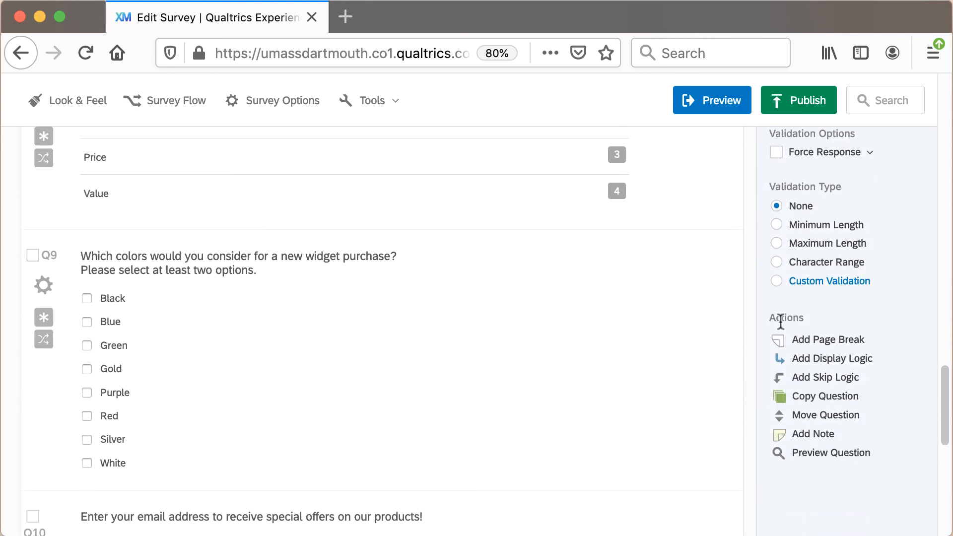
{"action": "mouse_move", "coordinate": [833, 346]}
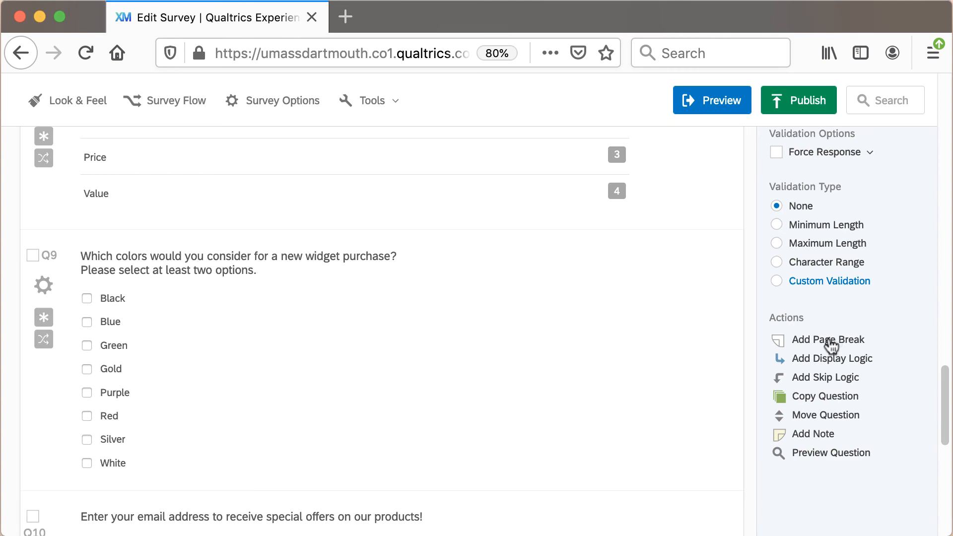